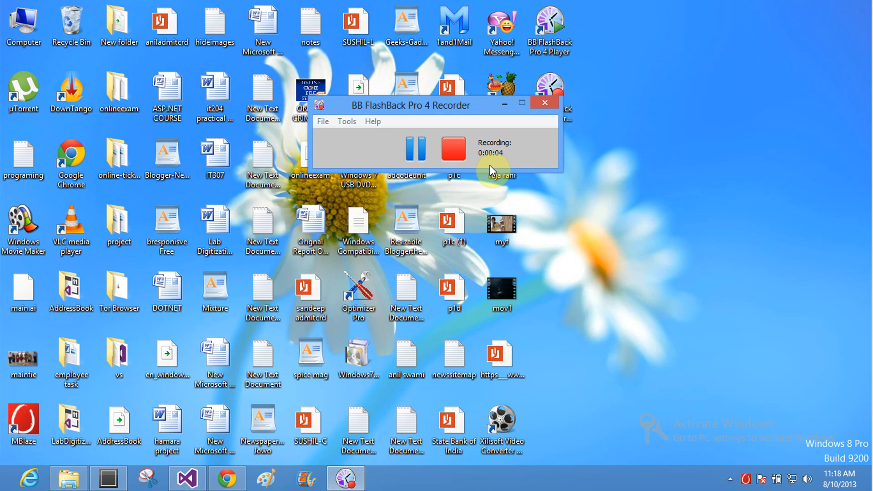
mouse_move(515, 103)
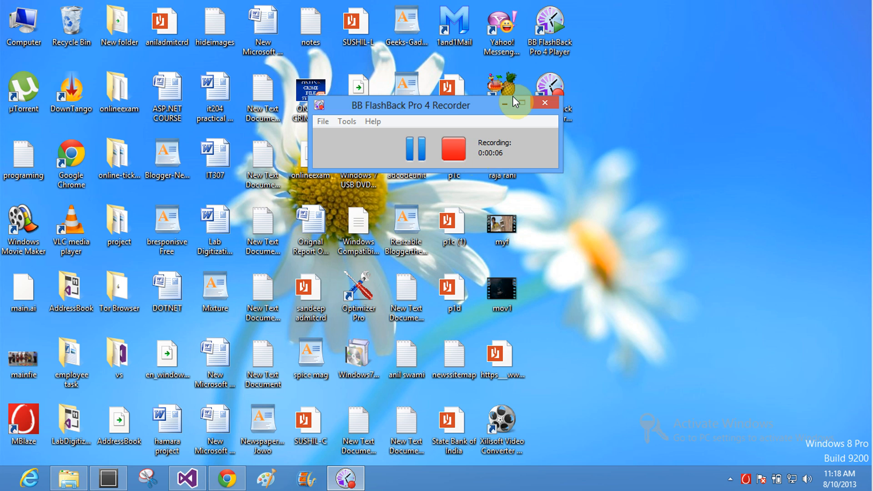
- Minimize the BB FlashBack recorder so the desktop is unobstructed
click(518, 102)
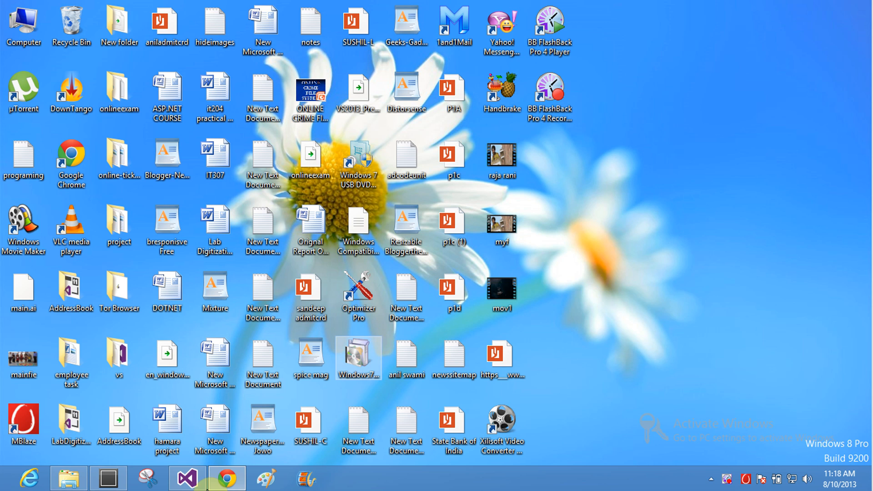
- Bring Visual Studio forward, zoom the editor to 150% and auto-hide the Toolbox
click(186, 478)
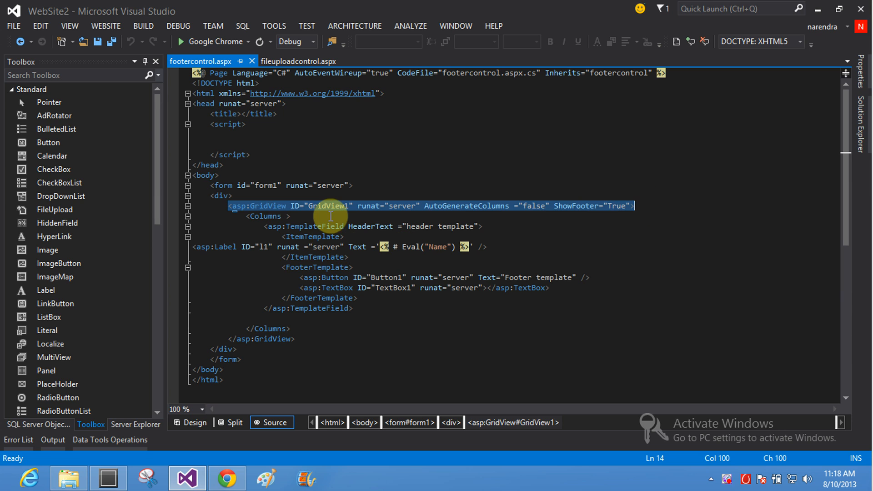
click(267, 216)
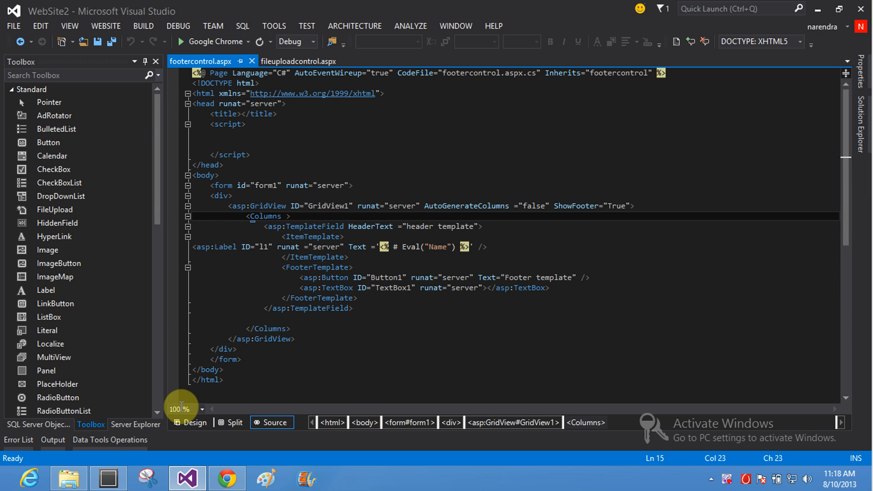
click(183, 408)
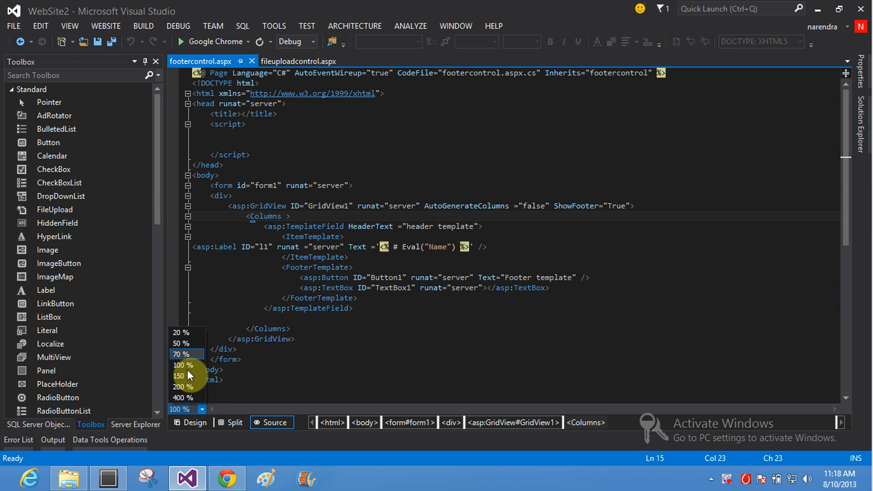
click(179, 375)
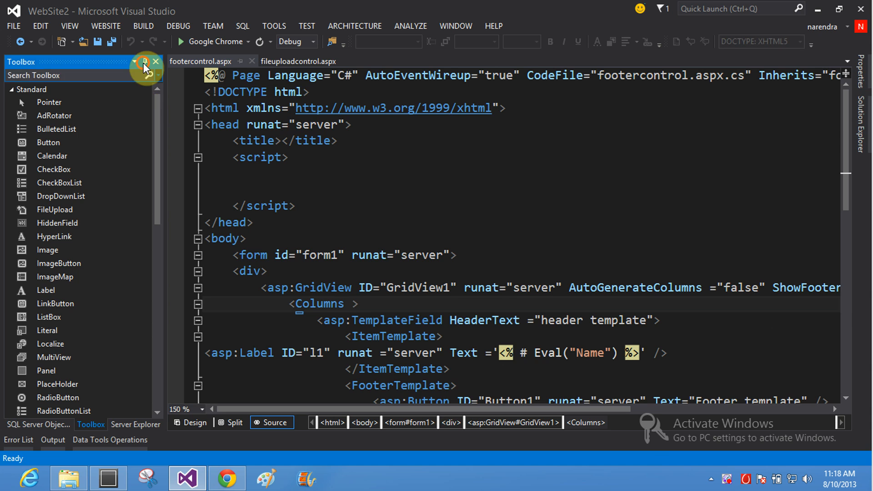
click(156, 61)
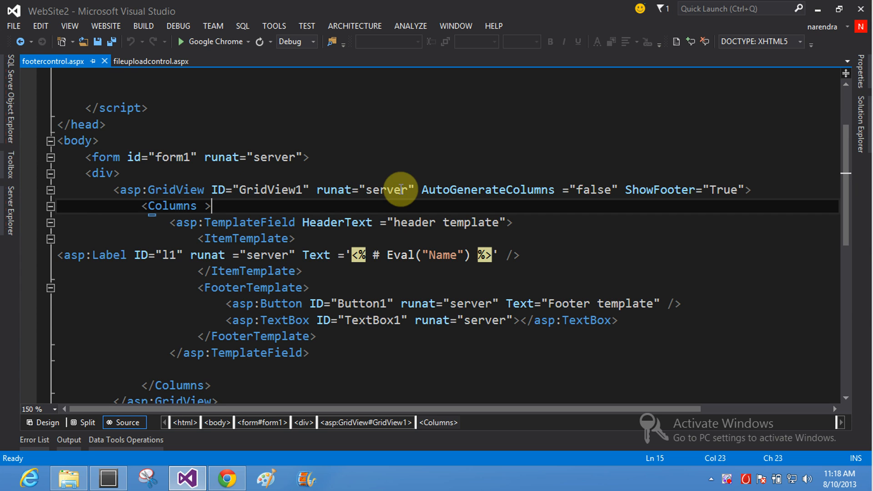
mouse_move(616, 188)
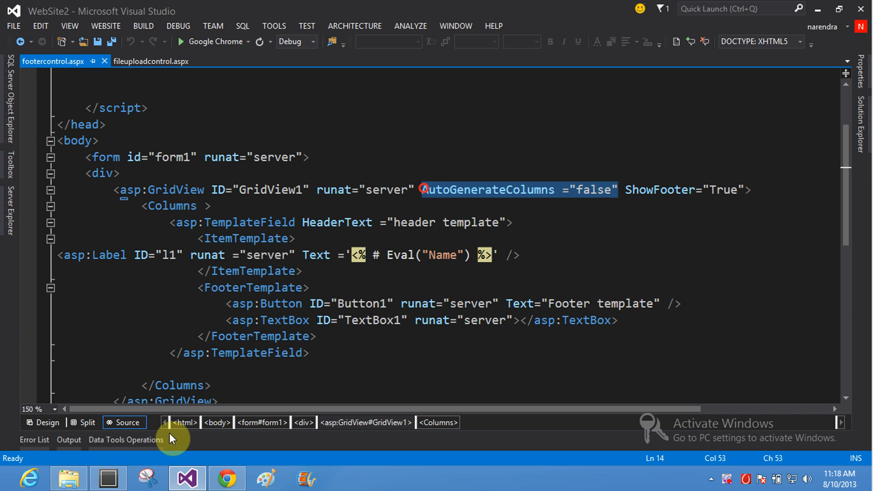
- Switch to Design view to preview the rendered GridView
click(45, 422)
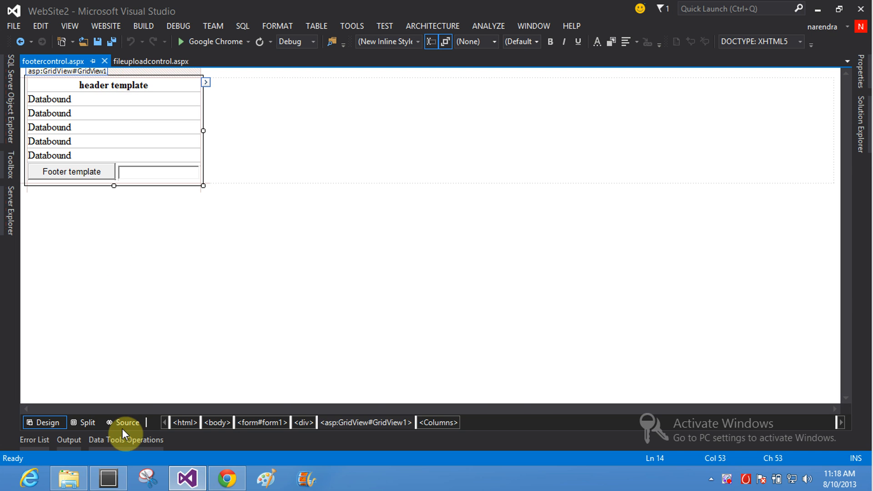
click(124, 422)
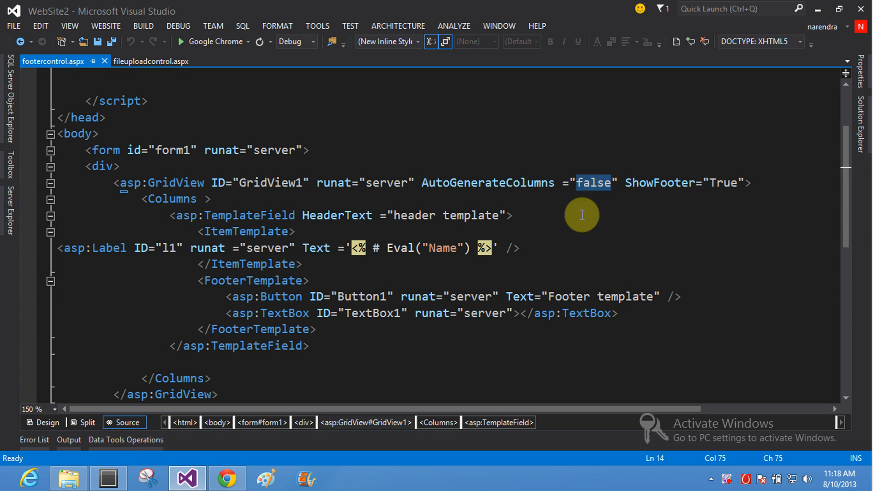
text(true)
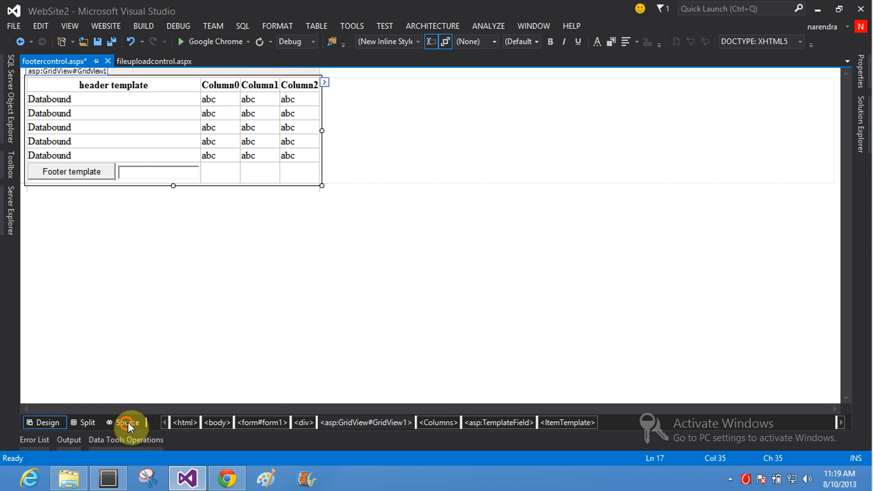
click(128, 421)
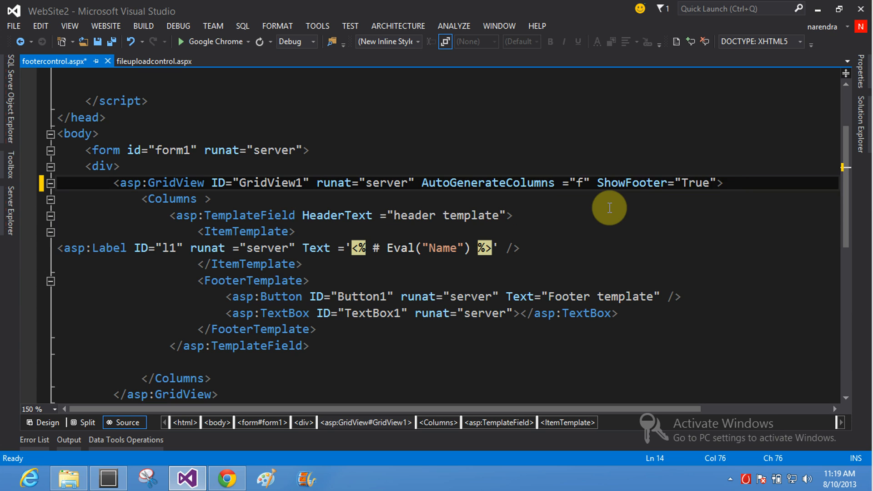
text(alse)
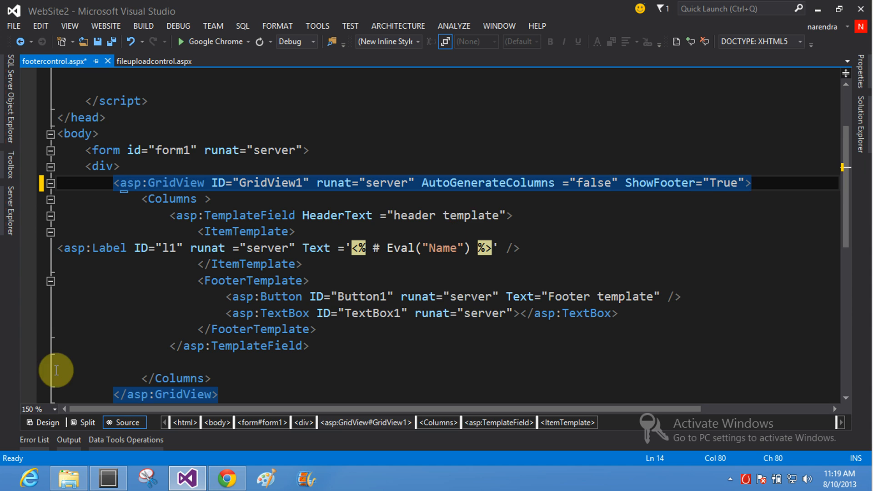
click(43, 422)
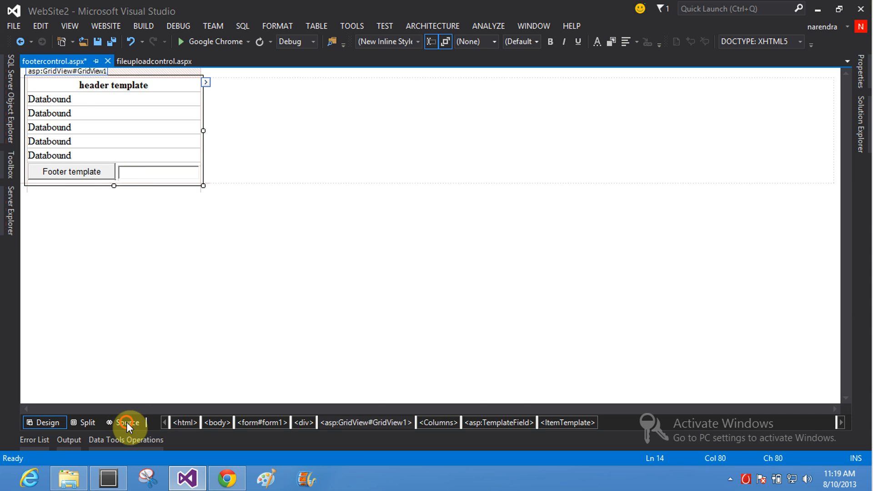
click(127, 422)
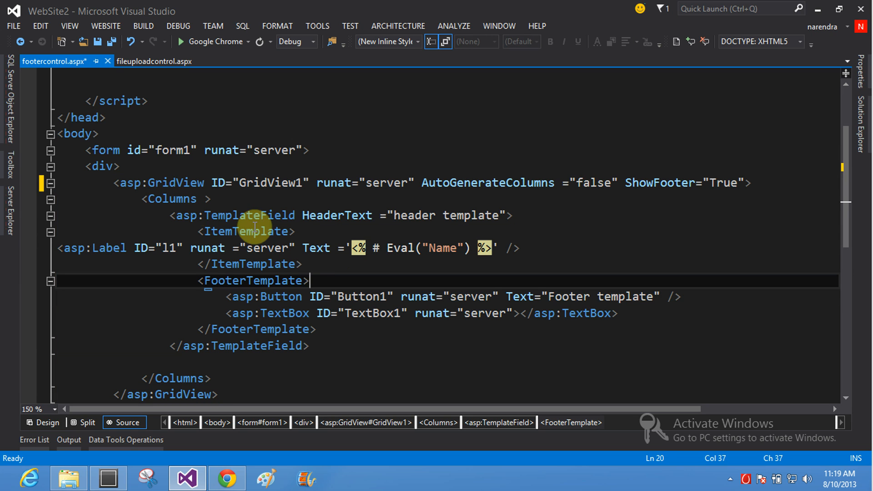
mouse_move(432, 216)
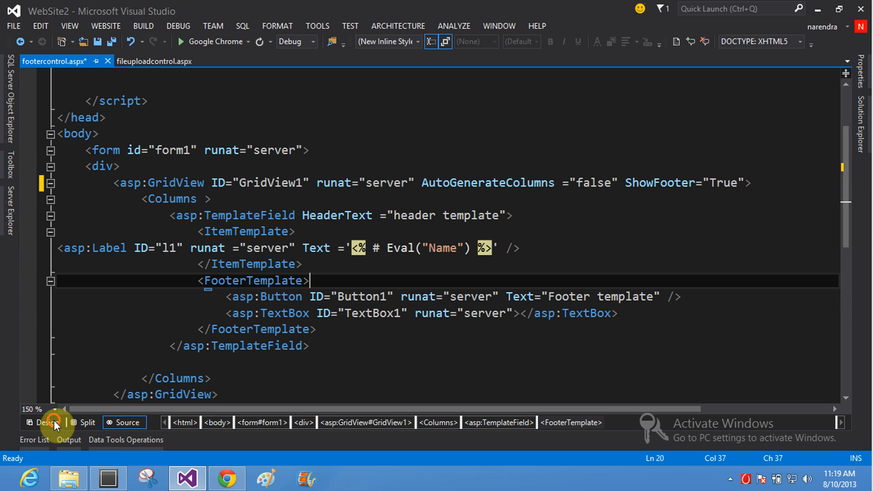
- Alternate between the Design preview and Source markup to check the footer button and textbox
click(46, 422)
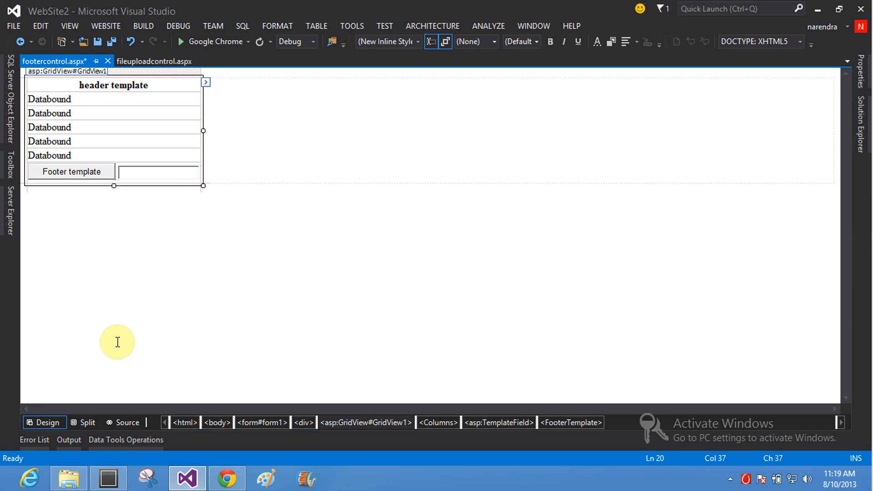
click(127, 422)
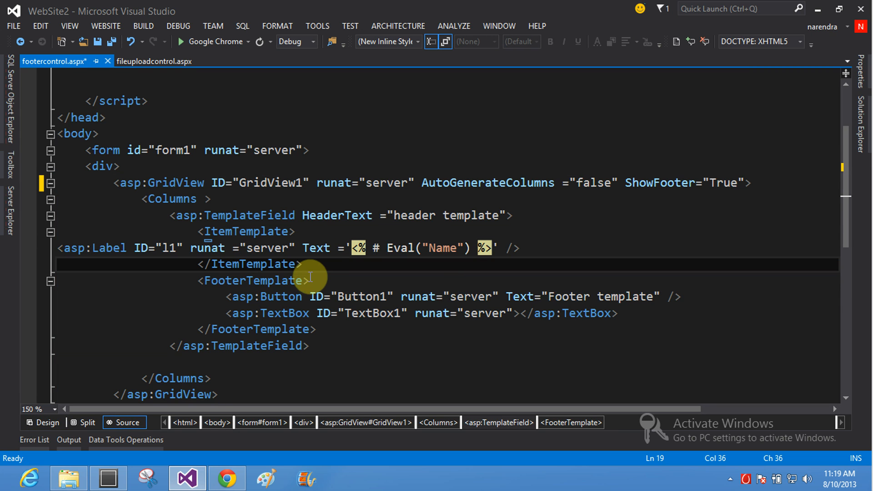
mouse_move(56, 415)
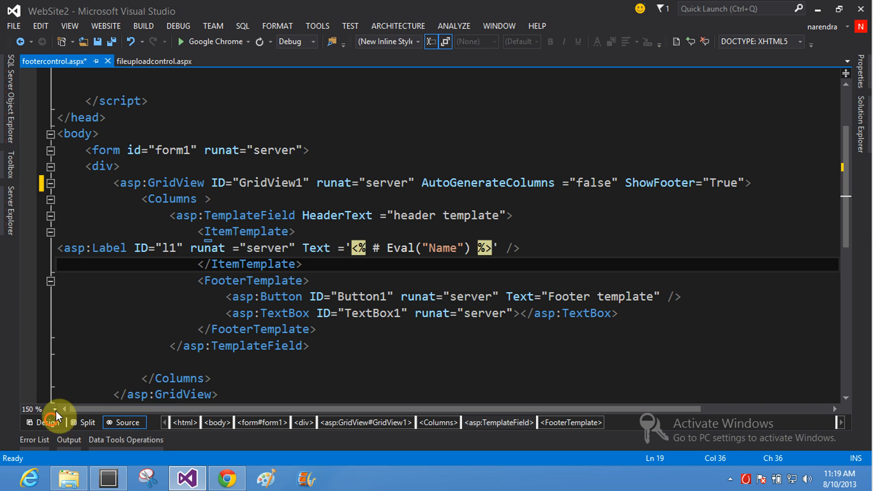
click(43, 422)
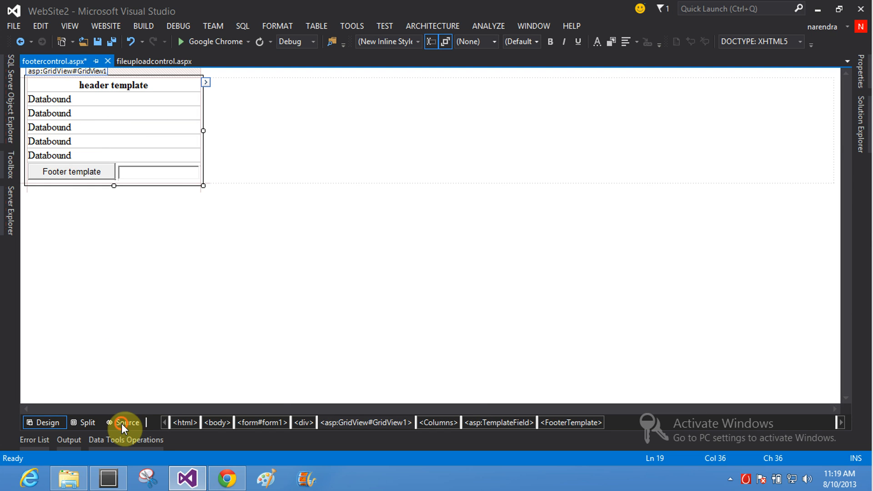
click(124, 422)
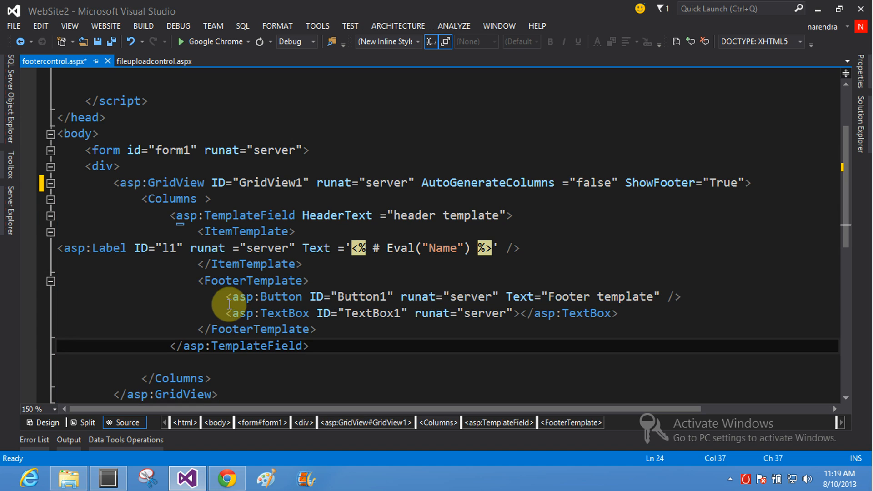
mouse_move(412, 334)
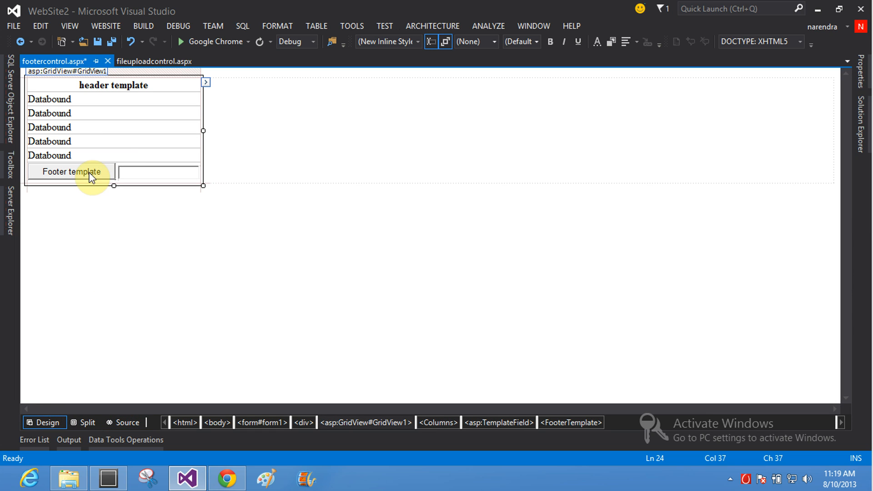
mouse_move(134, 401)
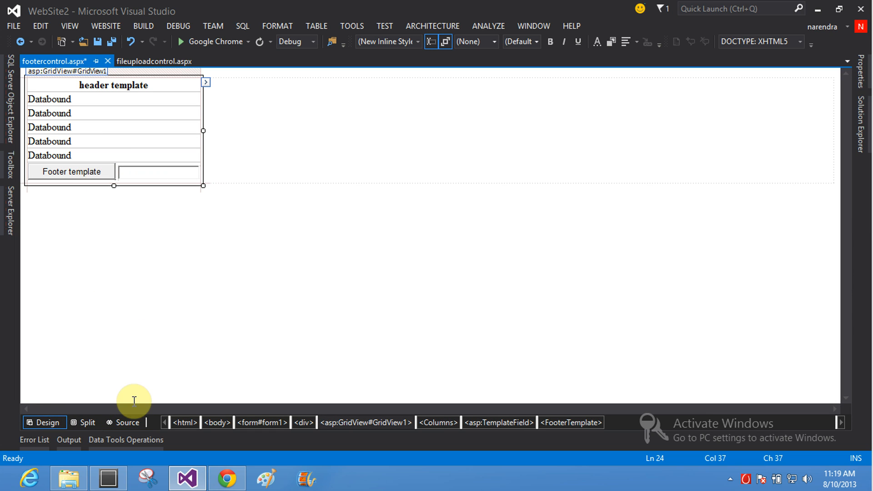
click(123, 422)
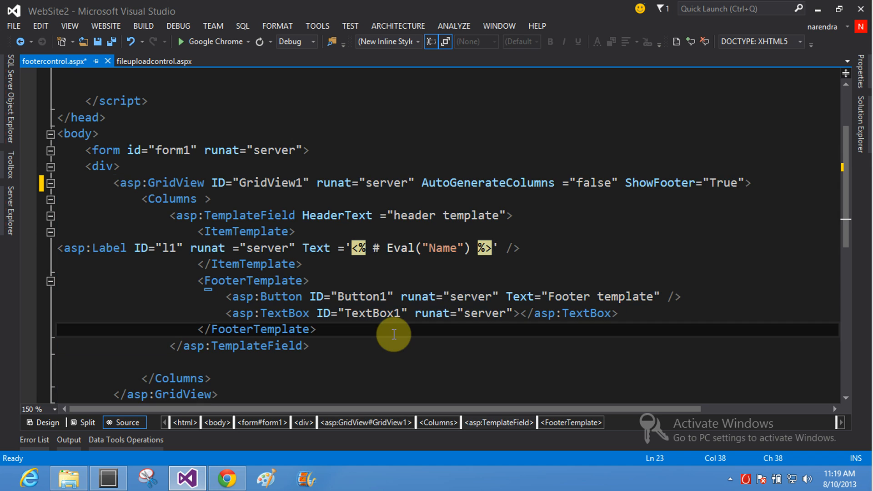
mouse_move(726, 152)
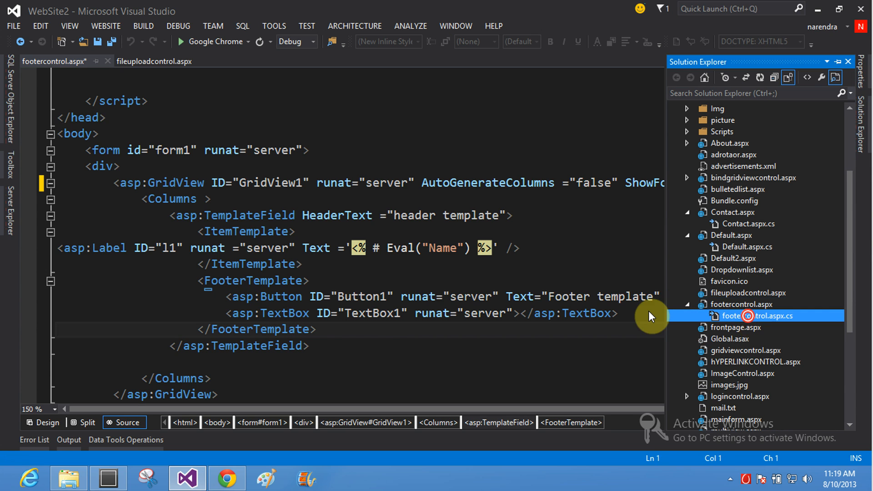
- Open footercontrol.aspx.cs, then Web.config to confirm the ConnectionString entry
double_click(757, 316)
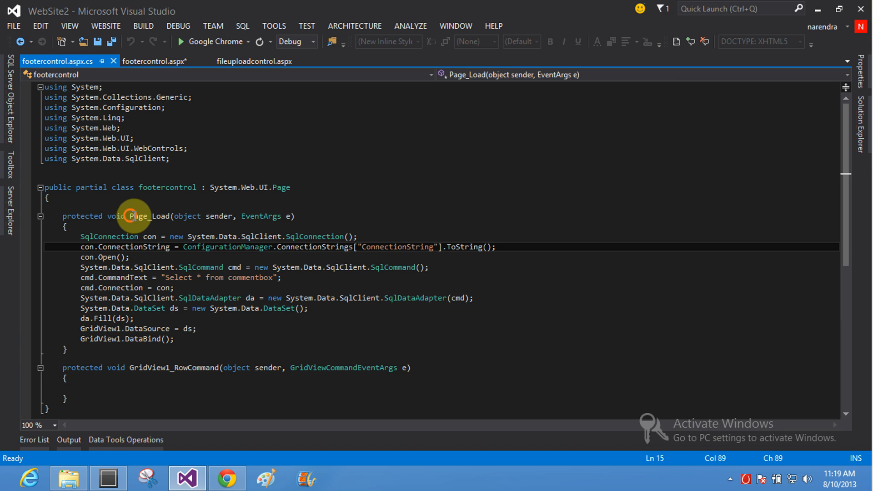
mouse_move(66, 239)
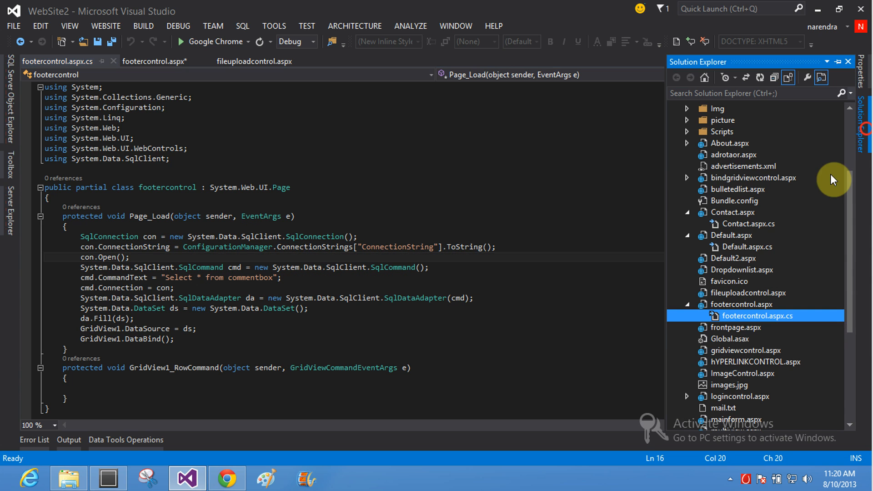
scroll(down, 3)
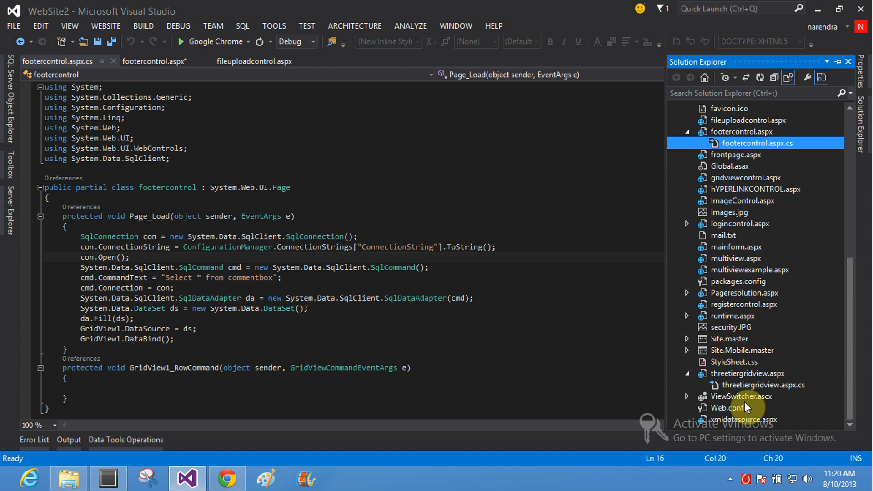
double_click(726, 408)
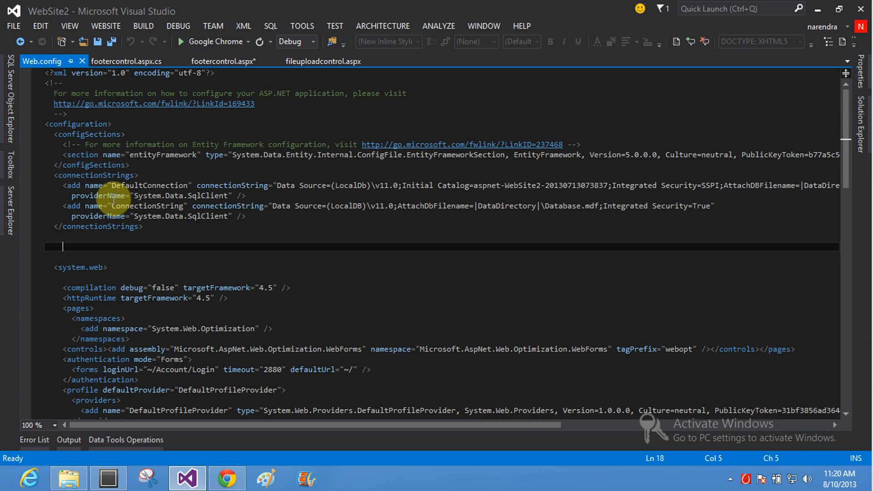
double_click(148, 207)
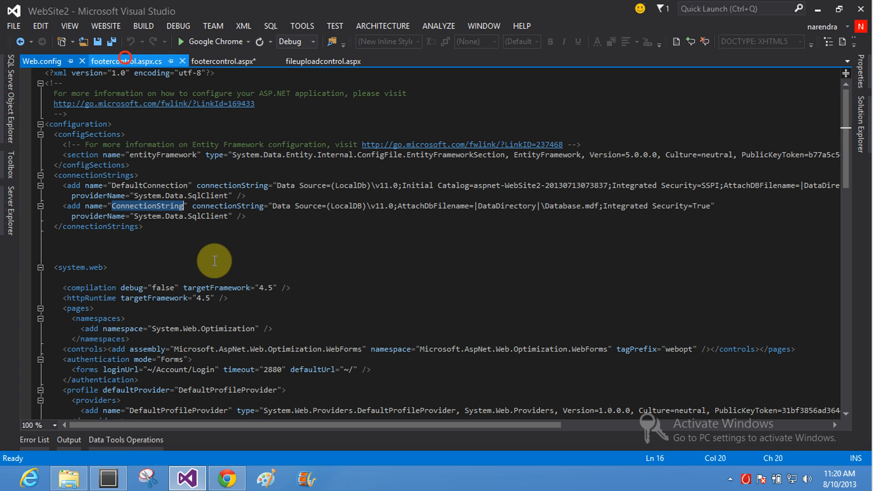
- Return to the code-behind and select the SqlCommand Select-from-commentbox lines
click(117, 61)
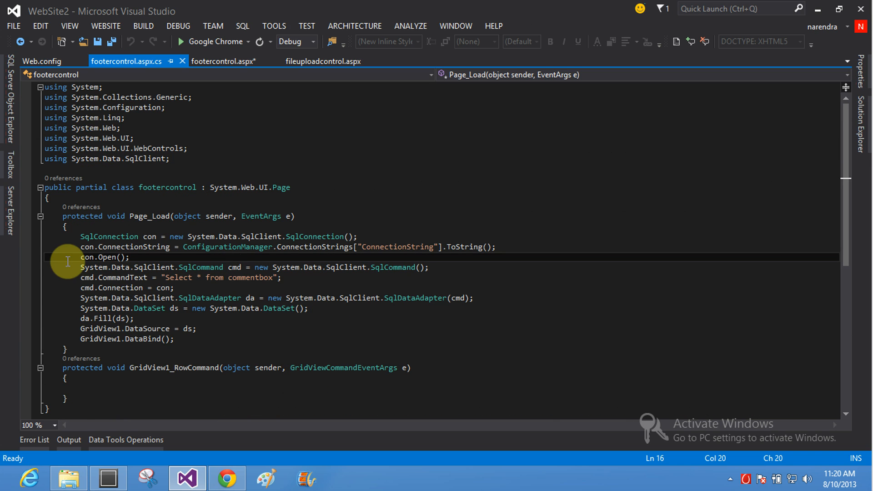
drag(80, 268, 281, 277)
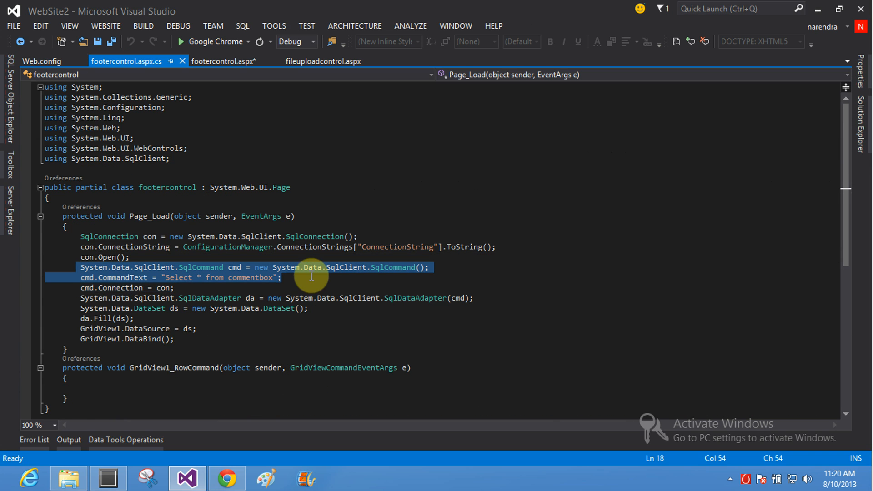
mouse_move(8, 197)
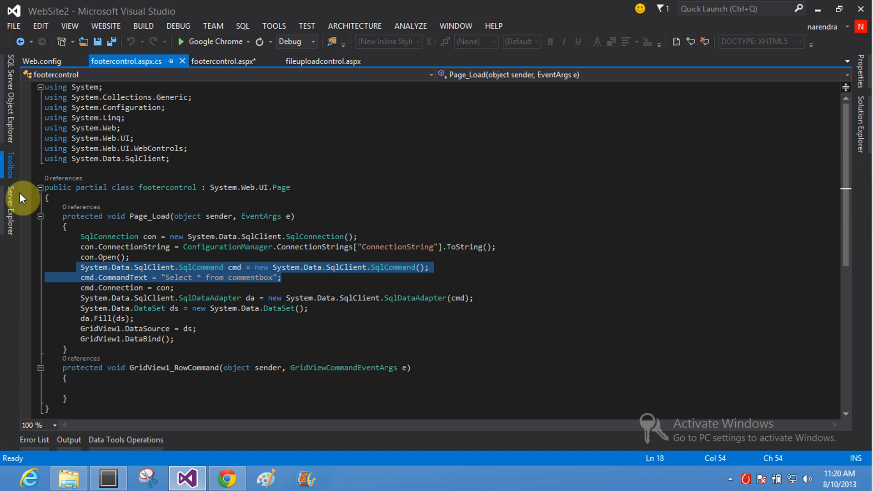
- In Server Explorer expand Data Connections > ConnectionString > Tables > commentbox
click(9, 200)
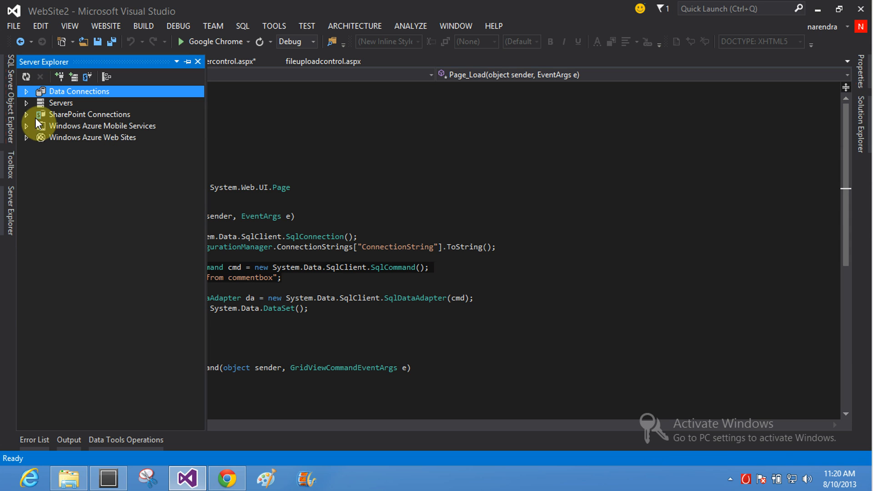
click(25, 91)
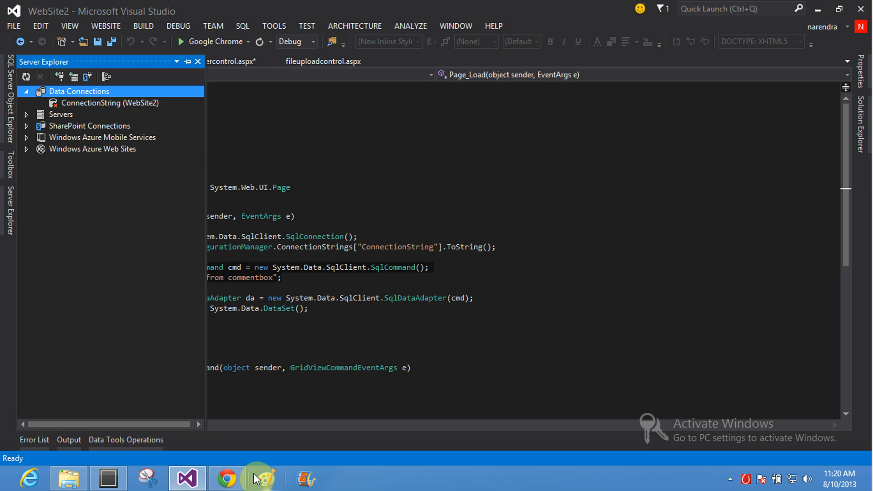
mouse_move(261, 477)
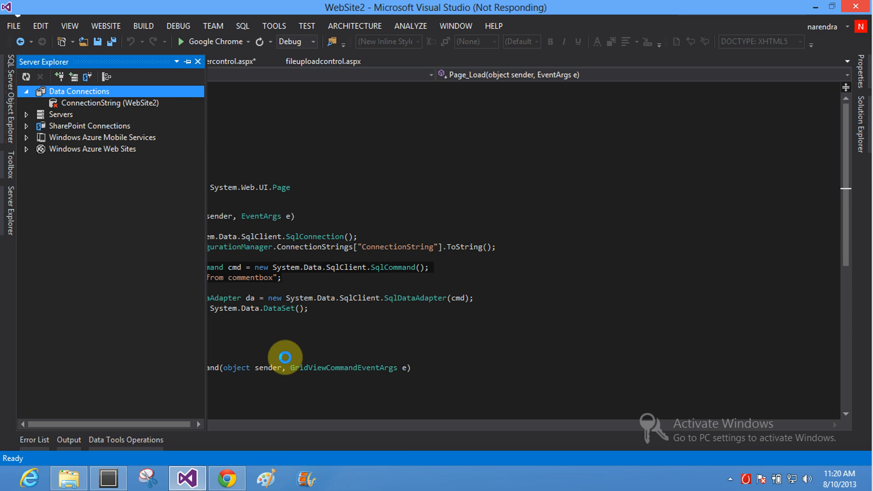
mouse_move(284, 242)
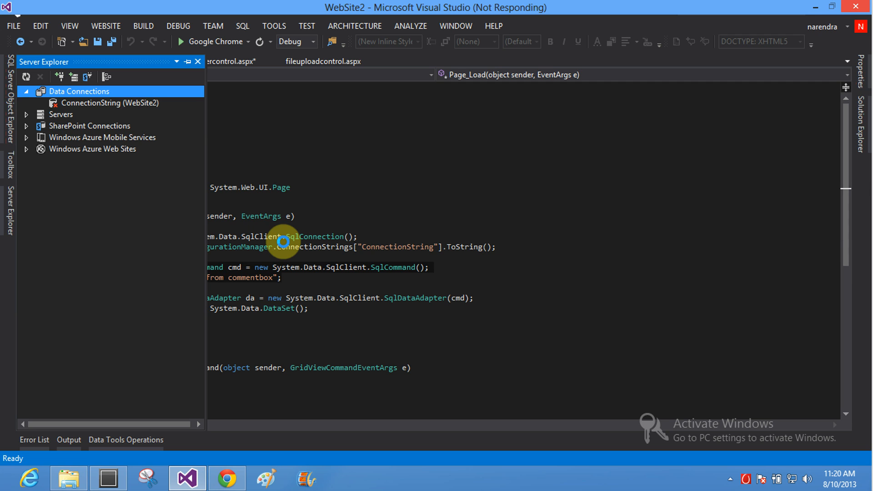
click(39, 103)
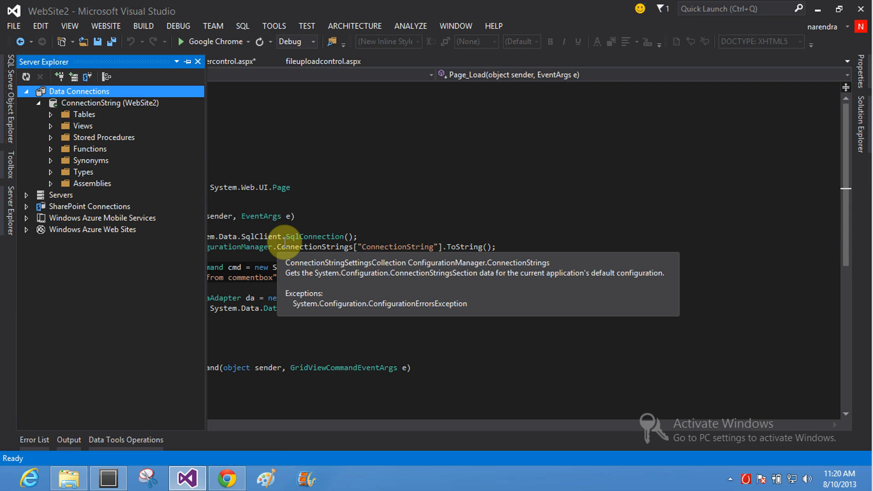
mouse_move(69, 119)
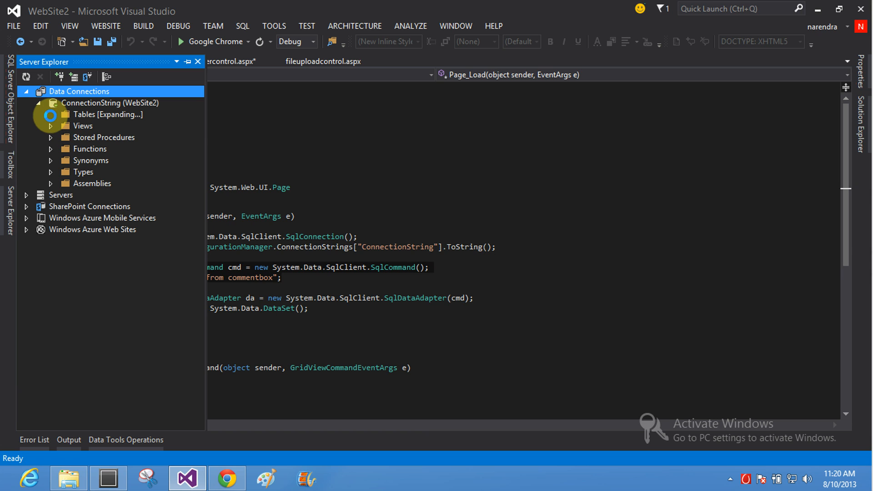
click(51, 115)
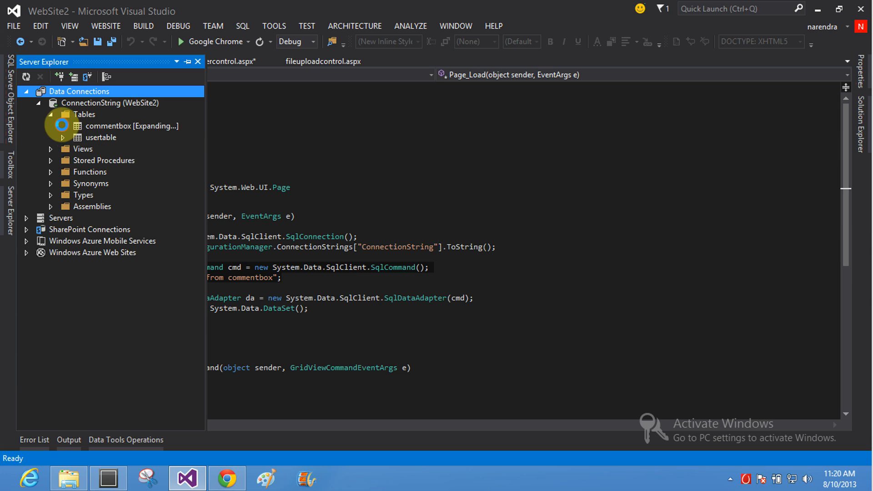
click(56, 126)
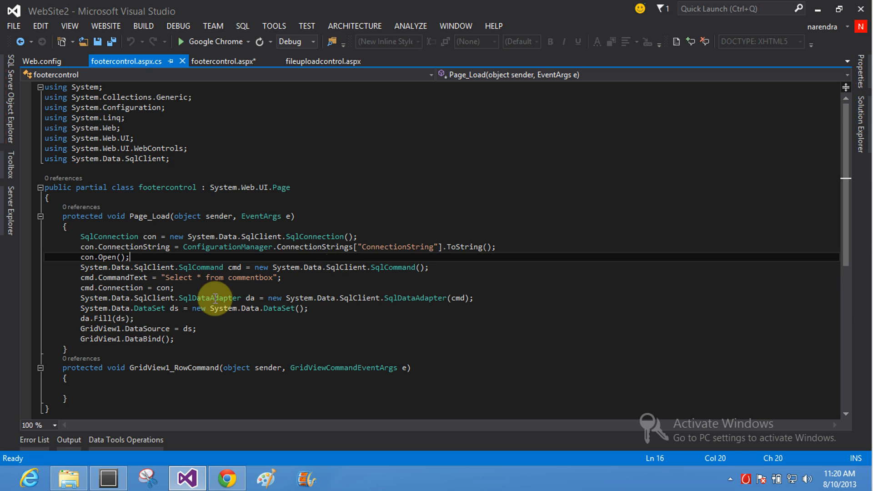
mouse_move(128, 323)
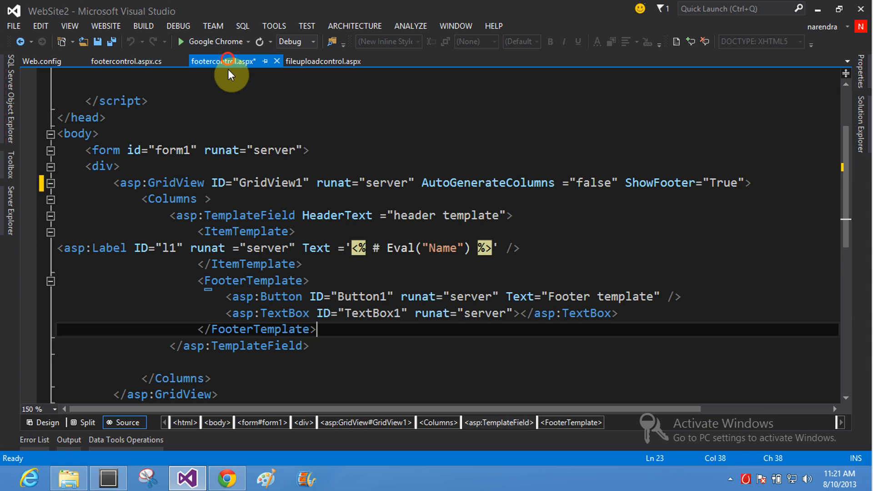
- Select within the GridView markup where the item label binds Name via Eval
double_click(444, 248)
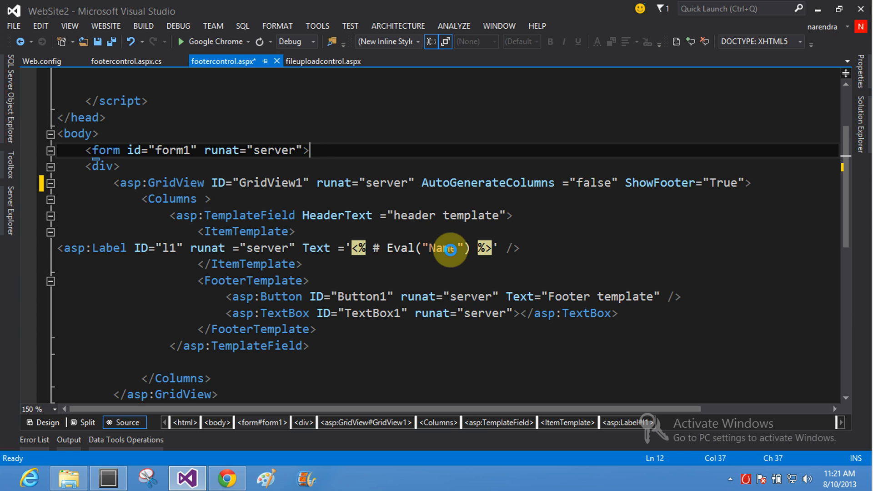
mouse_move(450, 248)
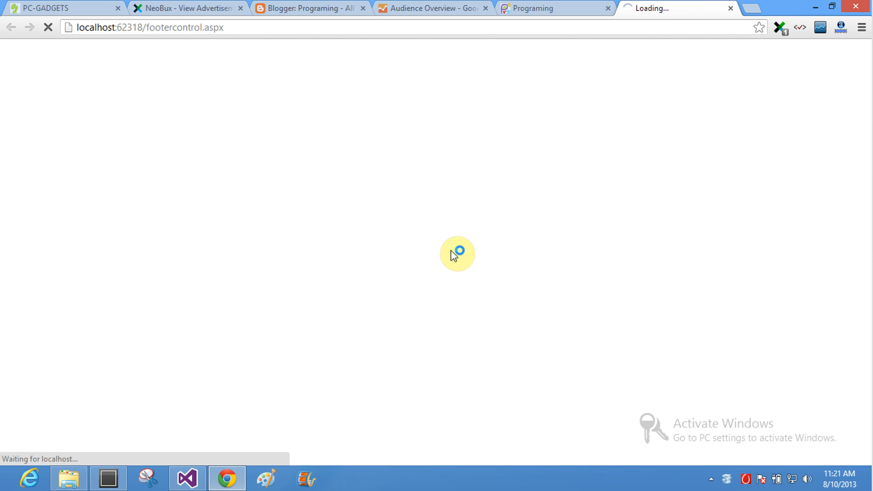
mouse_move(464, 250)
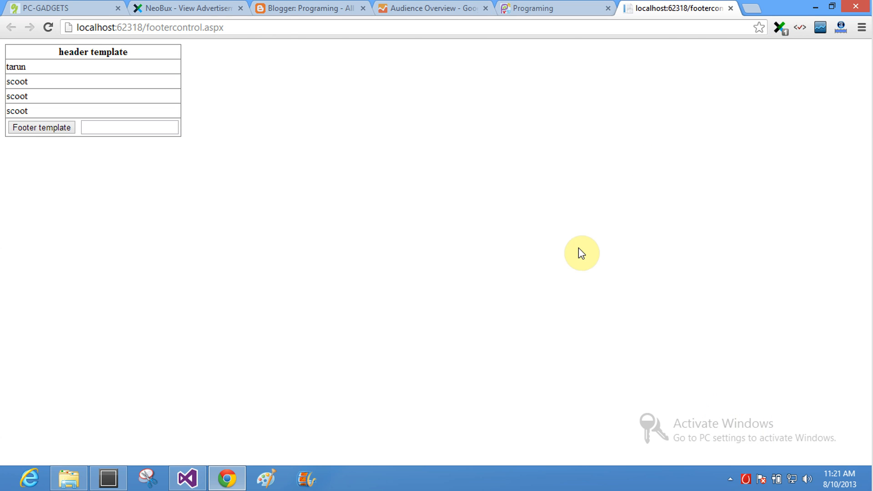
mouse_move(666, 441)
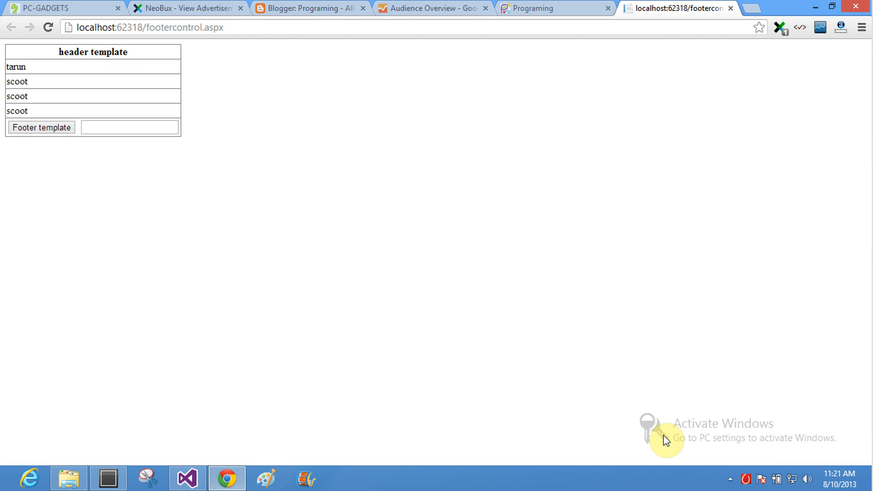